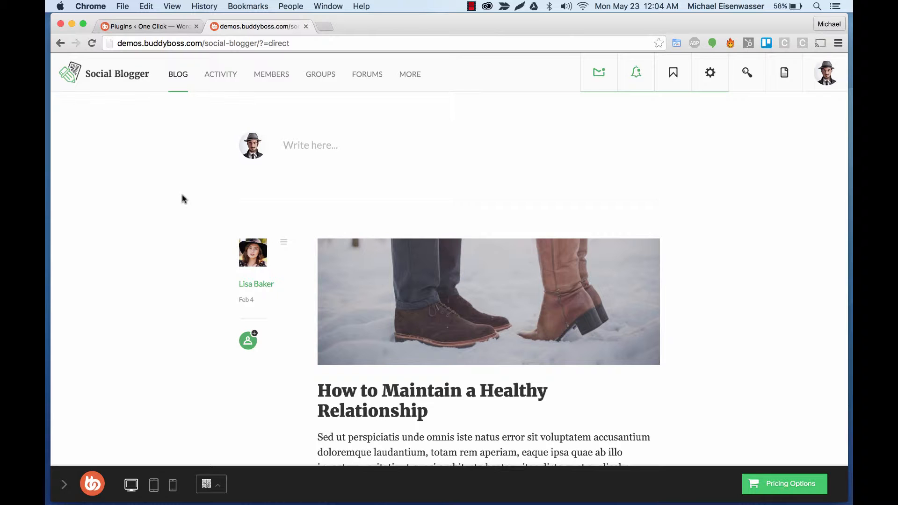
Switch from the Social Blogger demo tab back to the WordPress admin Plugins page
click(146, 26)
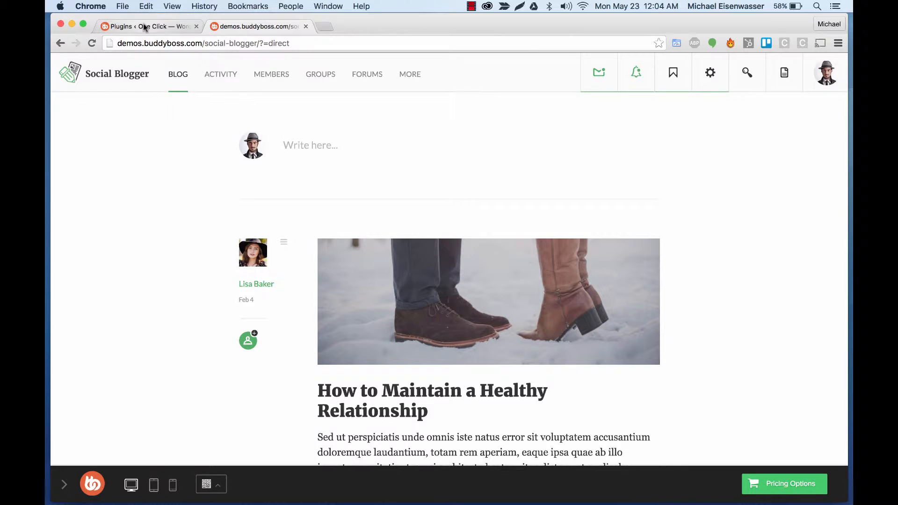
click(143, 27)
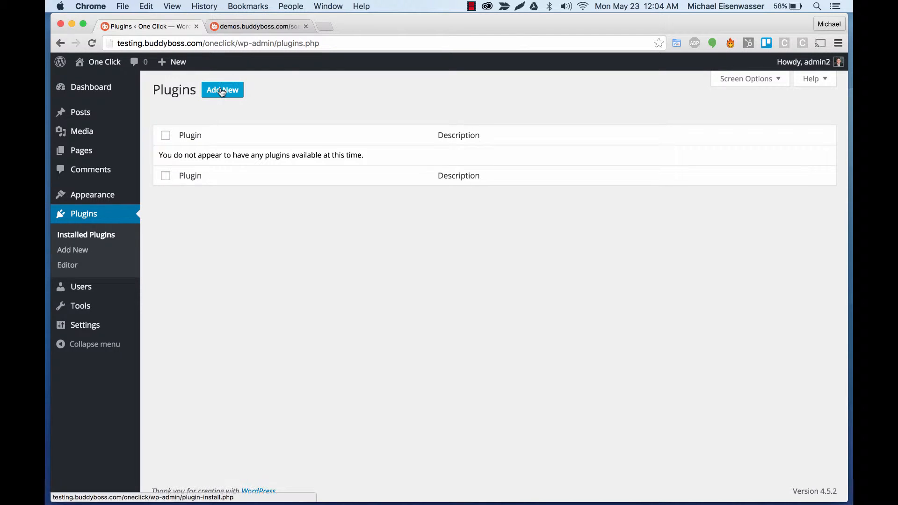
Upload buddyboss-one-click.zip as a new plugin, install it and activate it
click(222, 90)
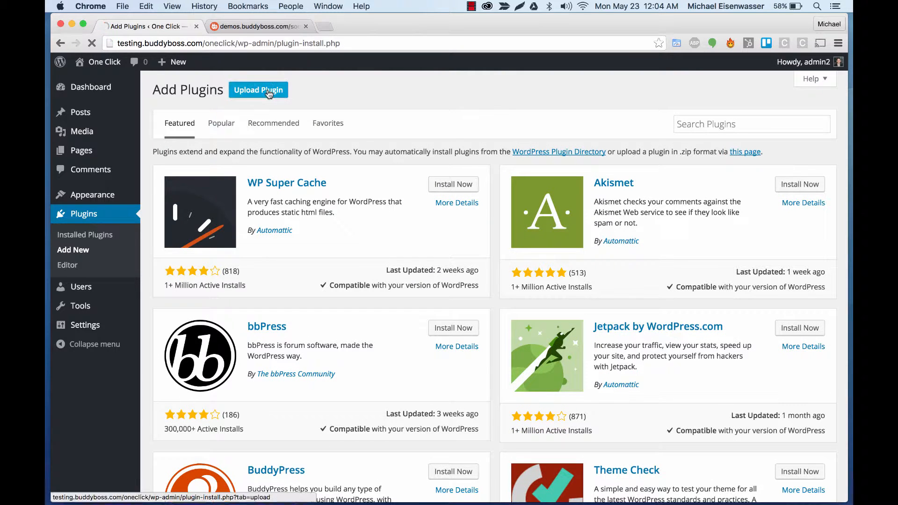
click(258, 90)
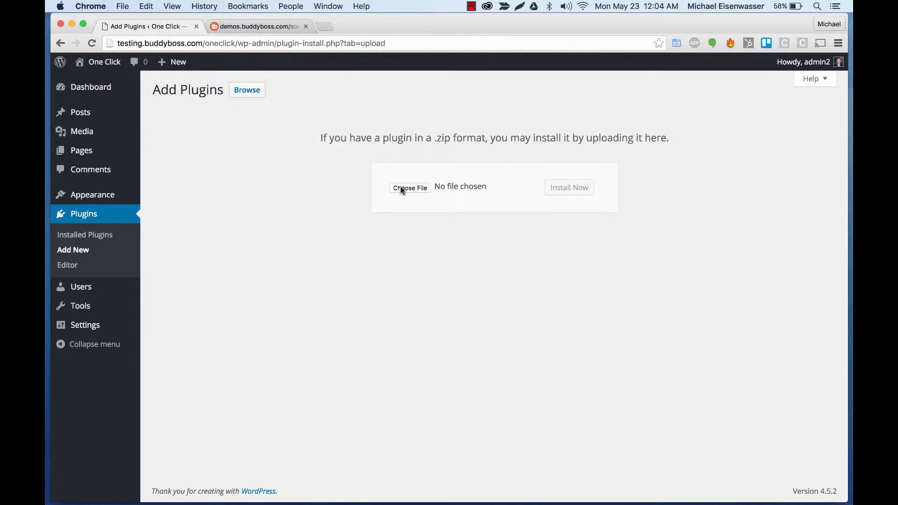
click(410, 188)
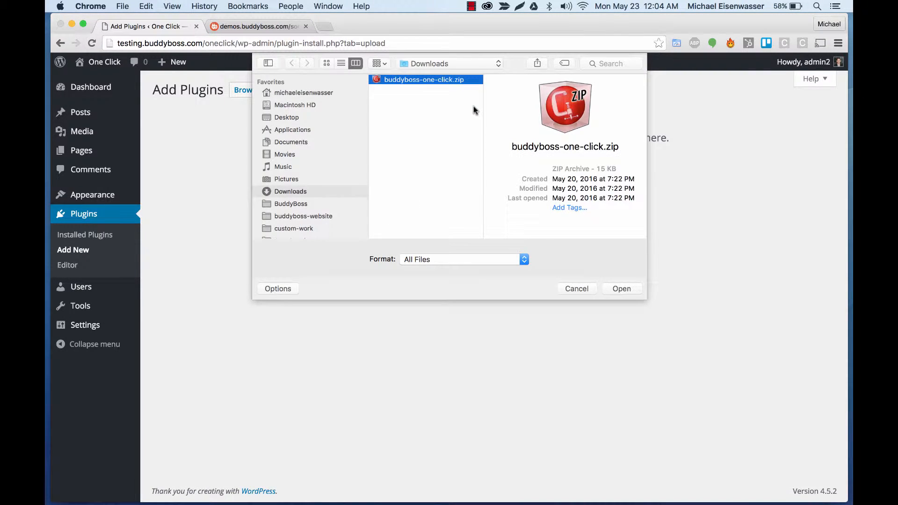
click(621, 288)
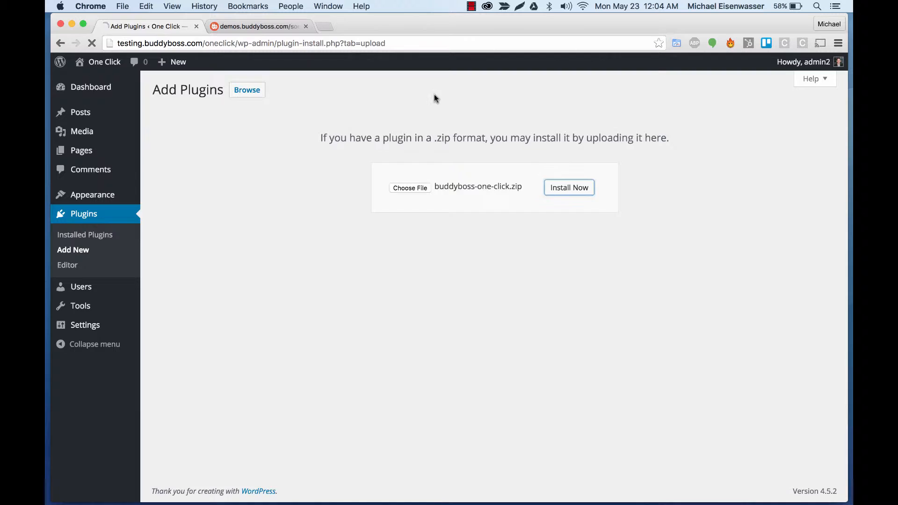
click(569, 187)
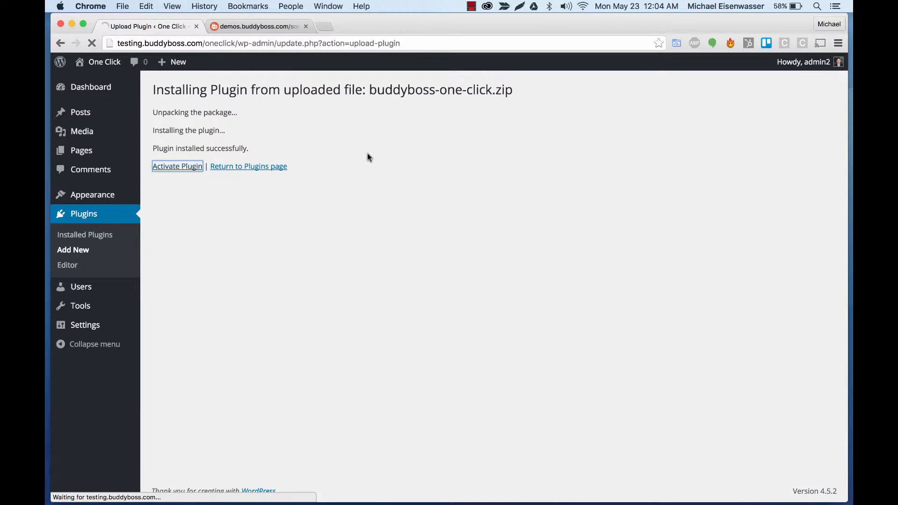
click(177, 167)
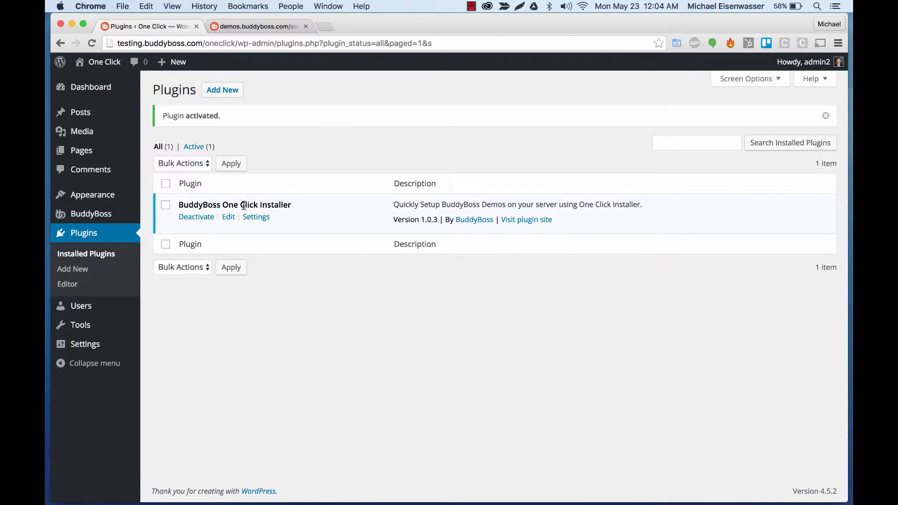
Download the Social Blogger package from the One Click Installer list and acknowledge the ready message
click(256, 216)
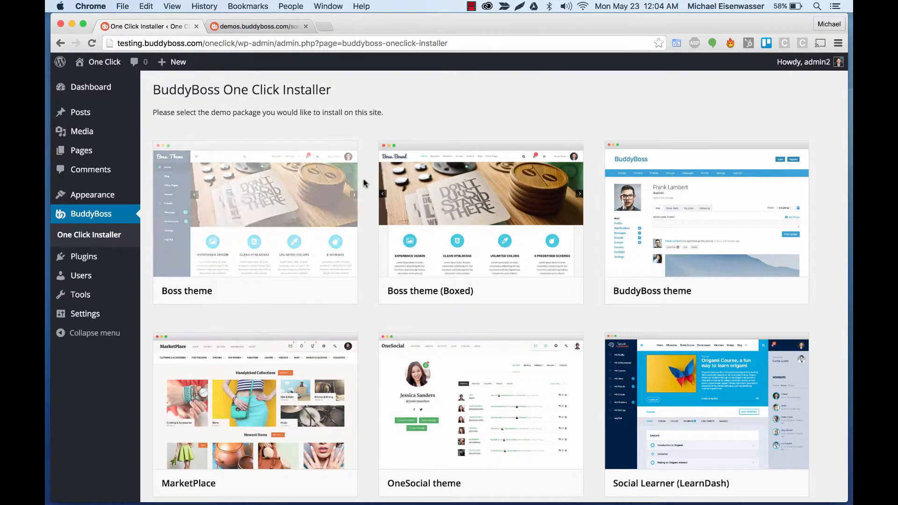
scroll(down, 3)
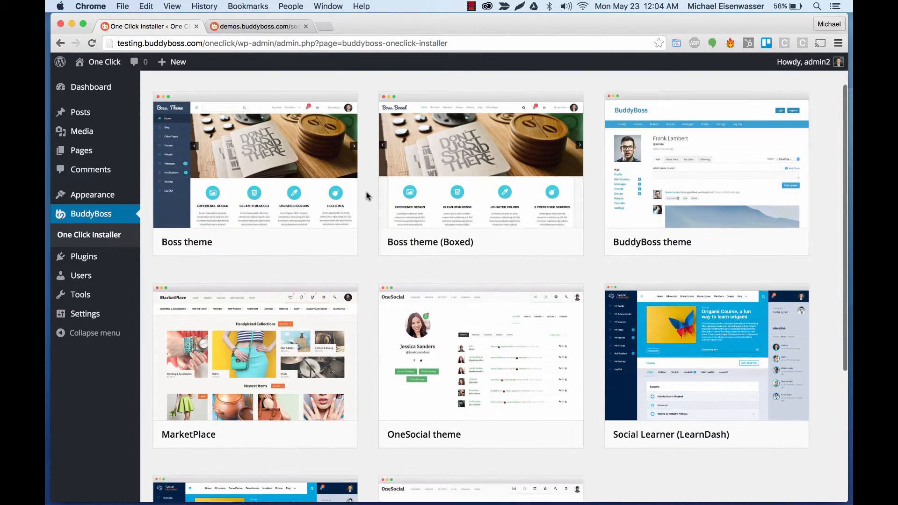
scroll(down, 3)
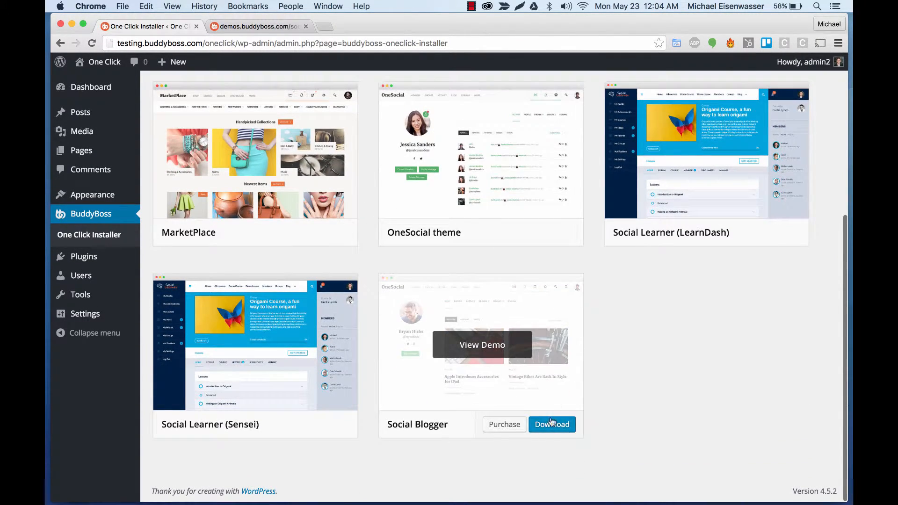
click(551, 424)
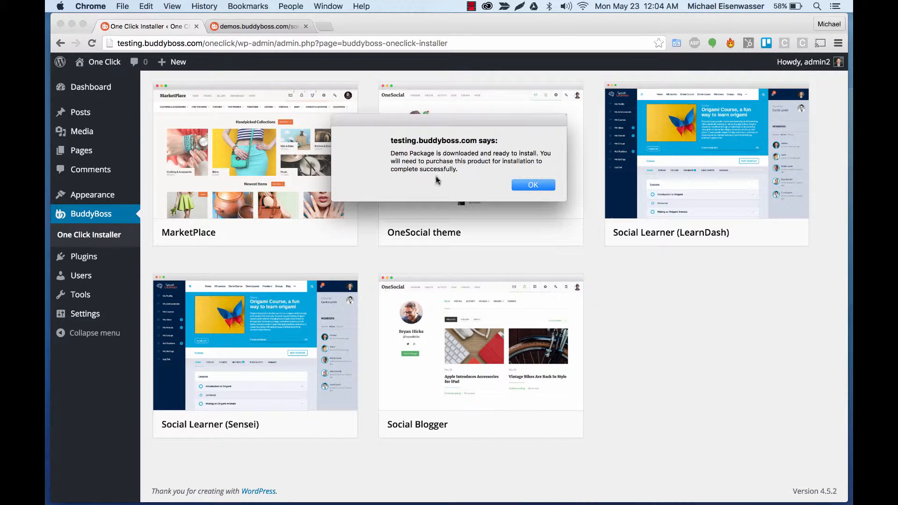
click(532, 185)
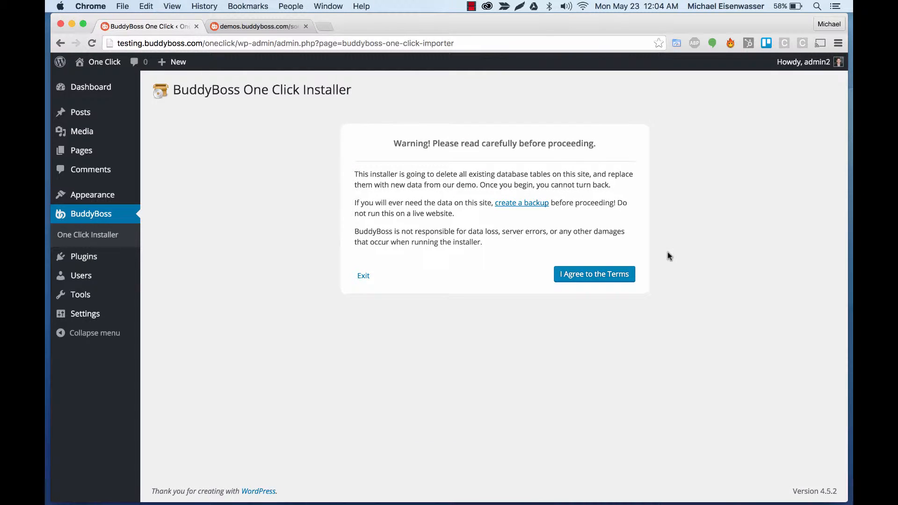
mouse_move(609, 383)
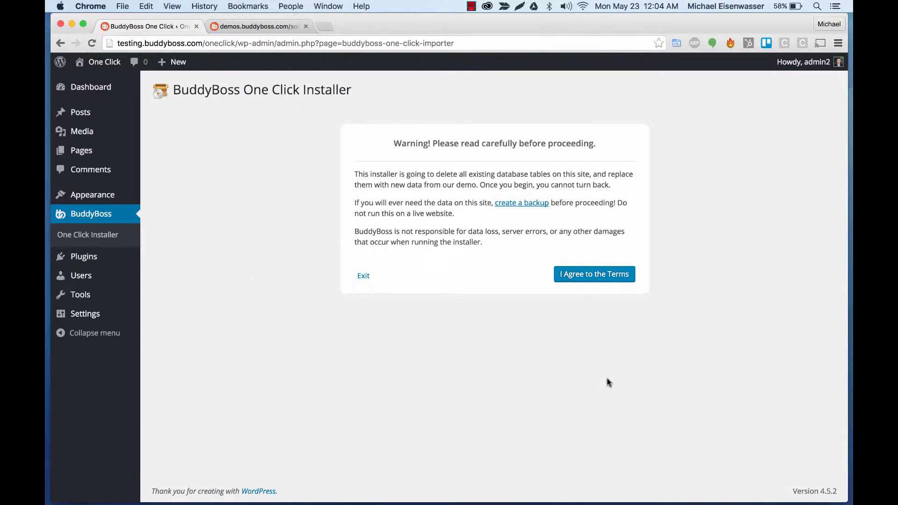
mouse_move(704, 126)
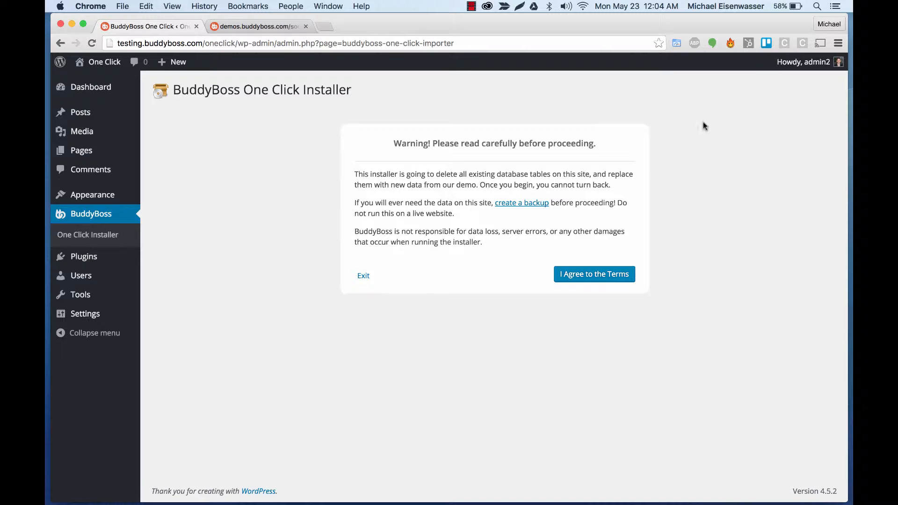
mouse_move(264, 240)
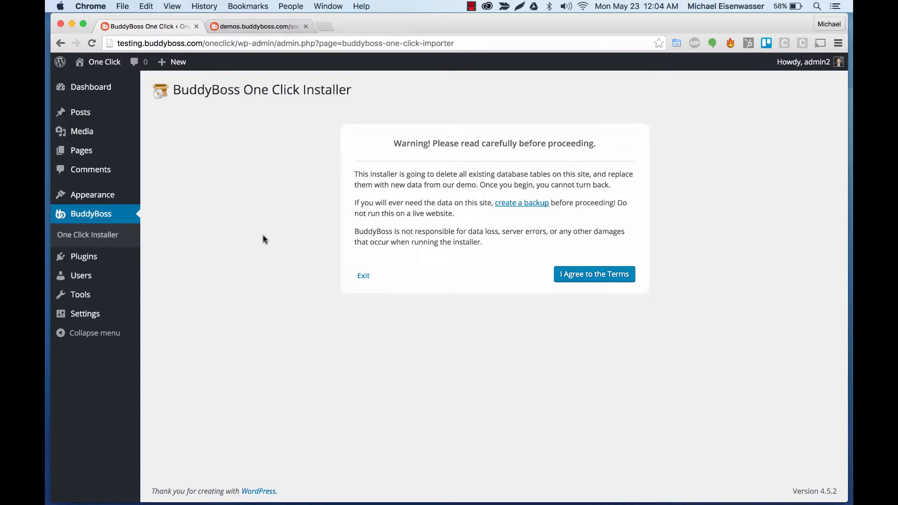
Agree to the data-replacement warning so the installer lists required themes and plugins
click(252, 26)
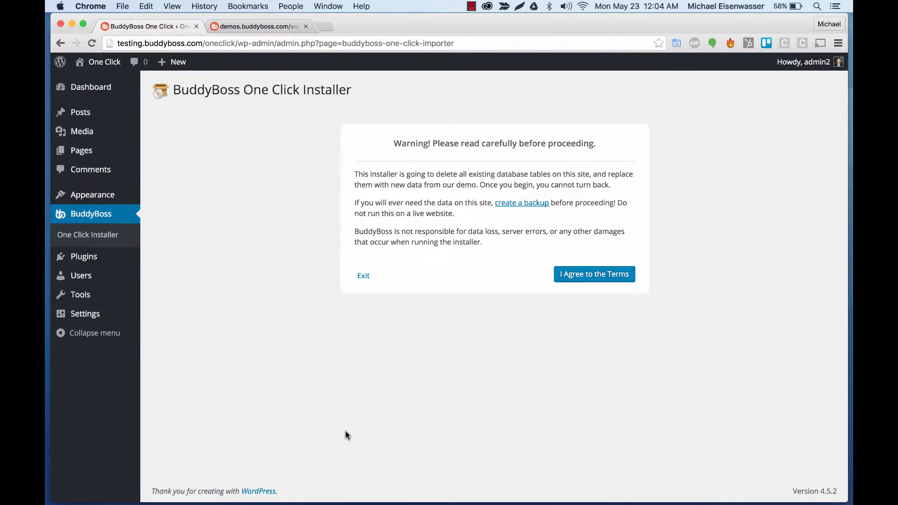
mouse_move(349, 406)
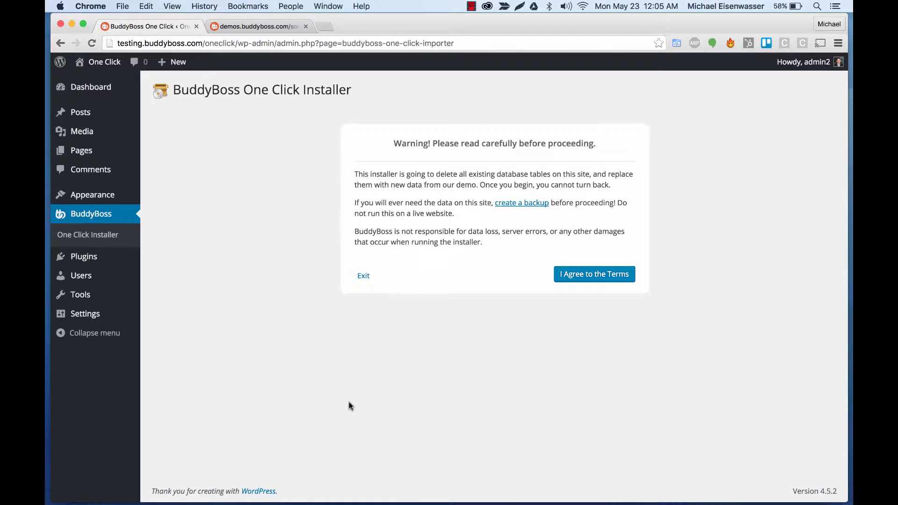
mouse_move(286, 183)
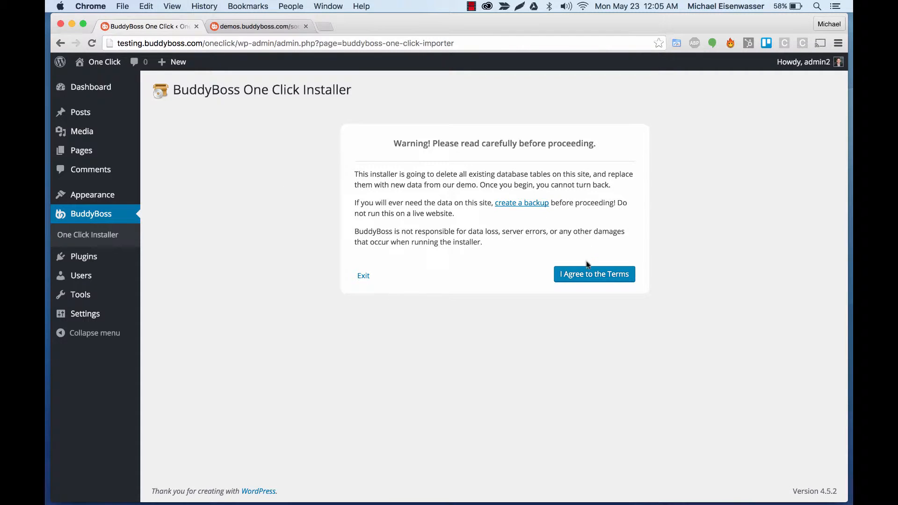
click(593, 274)
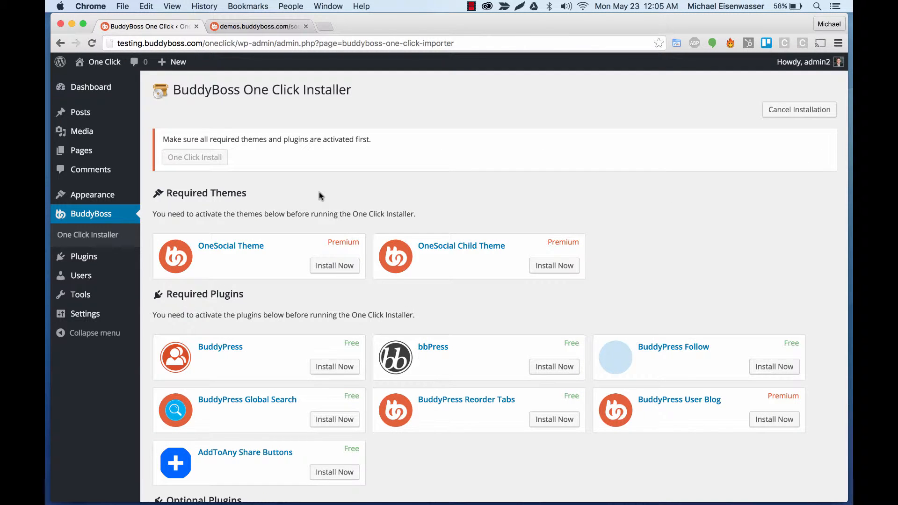
Install the OneSocial Theme, logging in to BuddyBoss when prompted
click(256, 26)
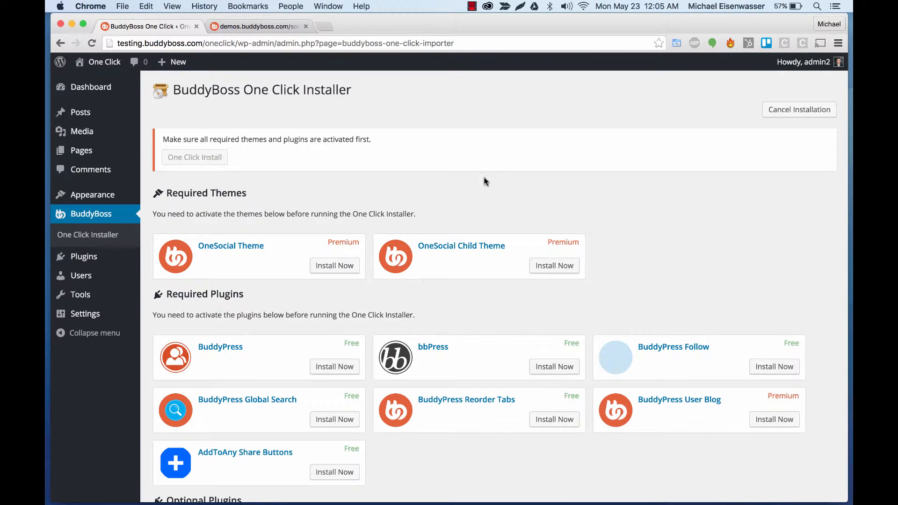
scroll(down, 3)
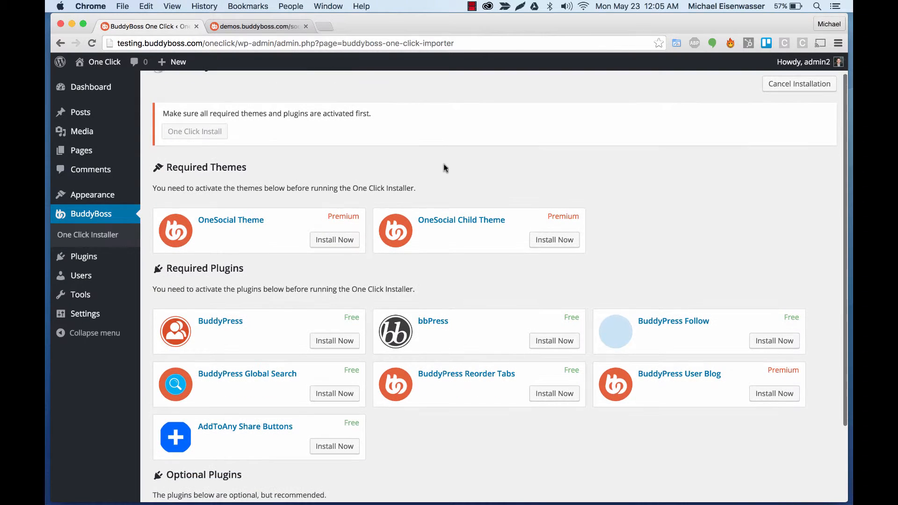
click(334, 240)
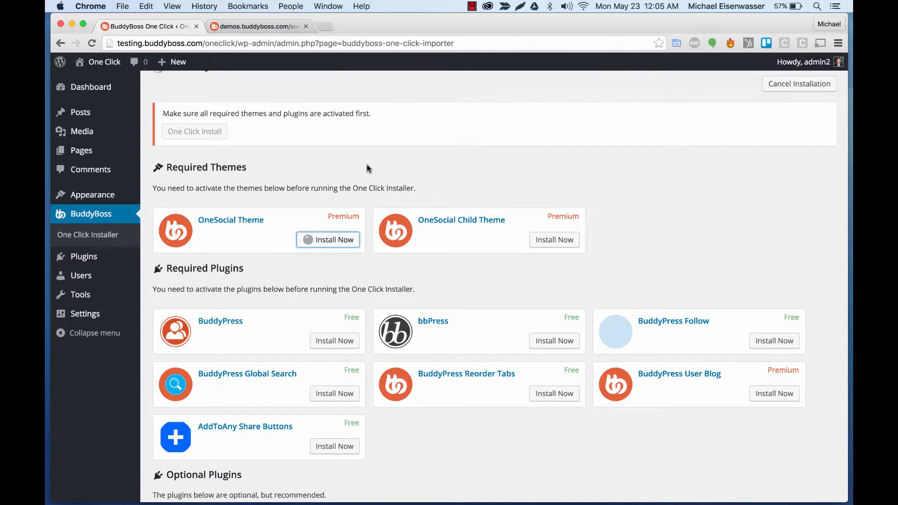
click(332, 239)
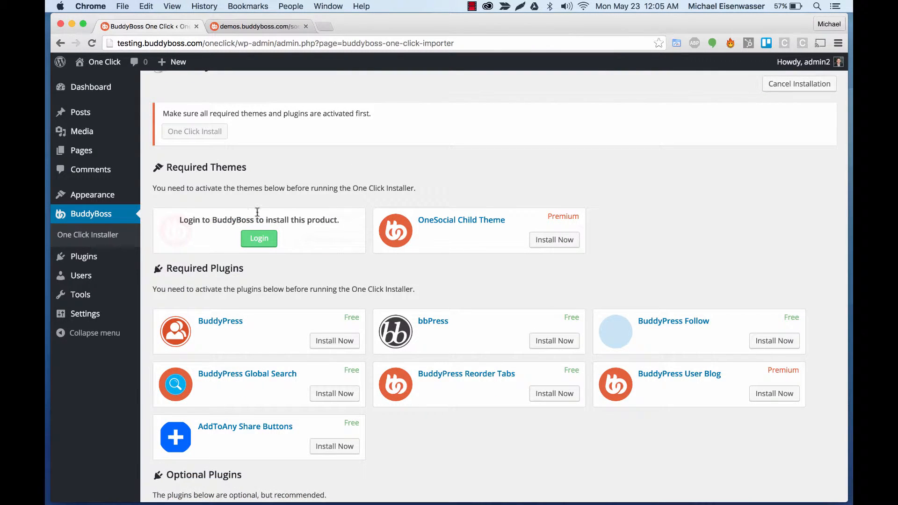
click(258, 238)
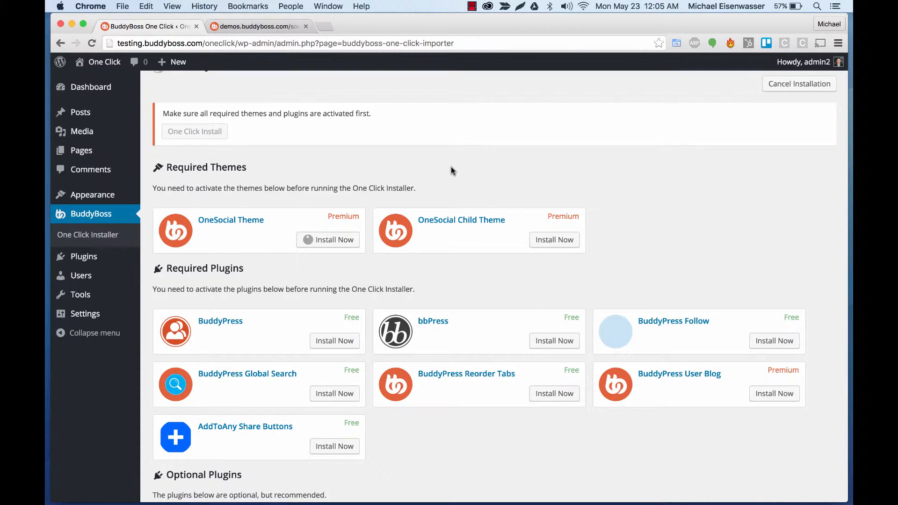
click(327, 240)
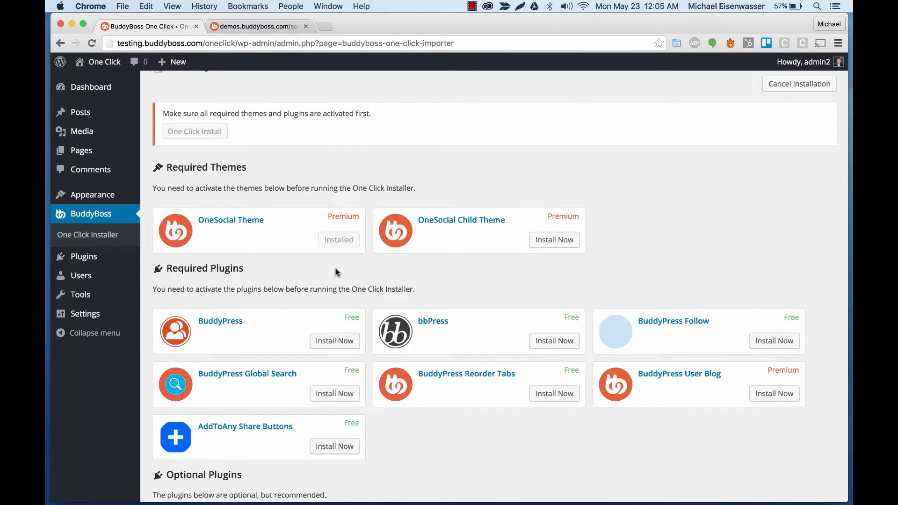
mouse_move(299, 240)
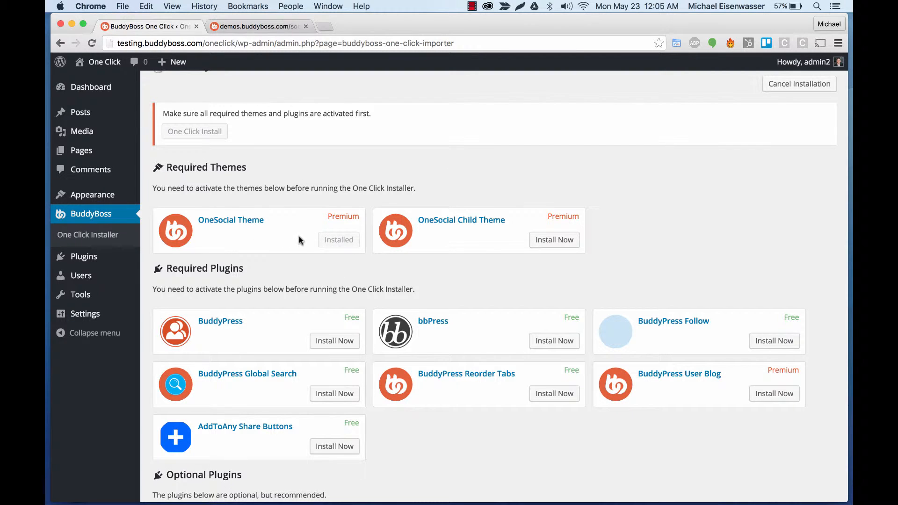
mouse_move(554, 240)
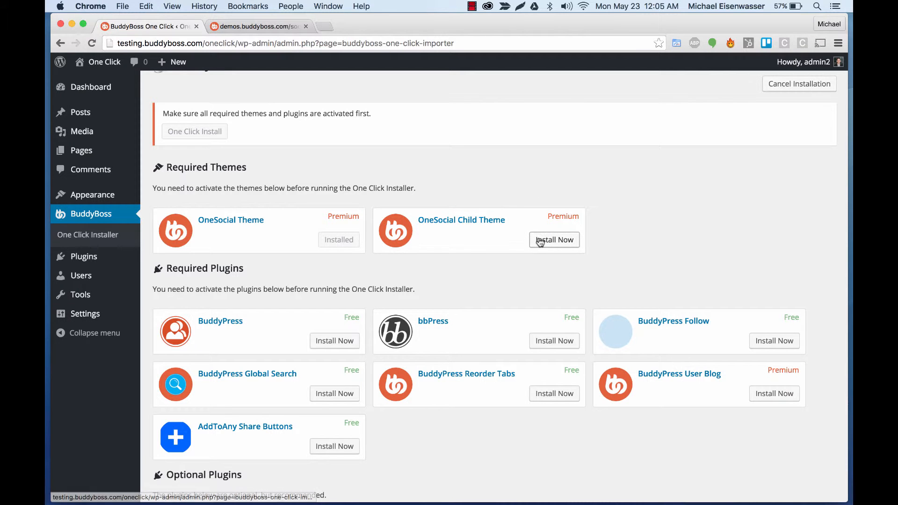
Install the OneSocial Child Theme, bbPress, BuddyPress Follow, Global Search, User Blog and AddToAny Share Buttons
click(553, 239)
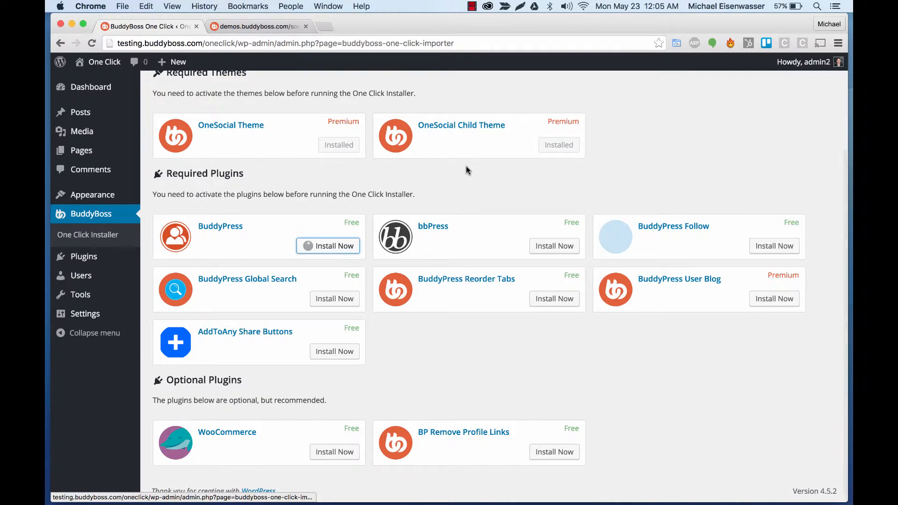
click(553, 246)
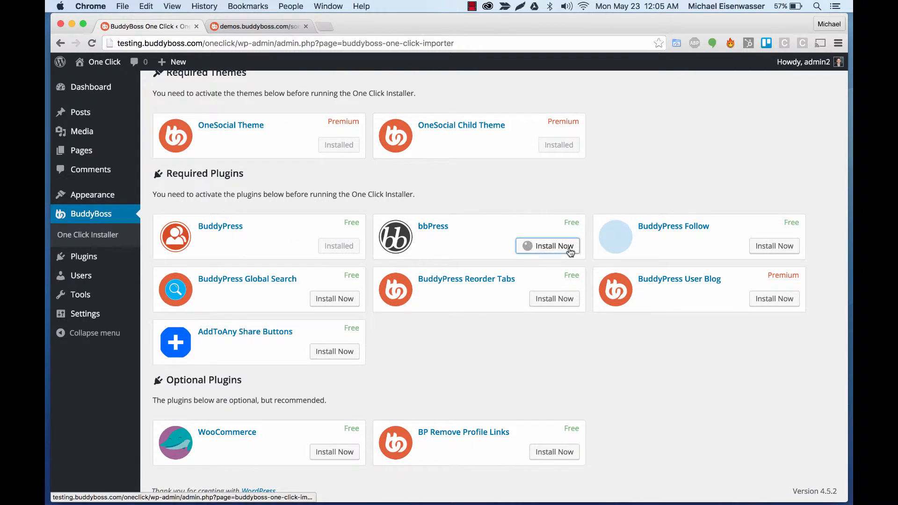
click(547, 246)
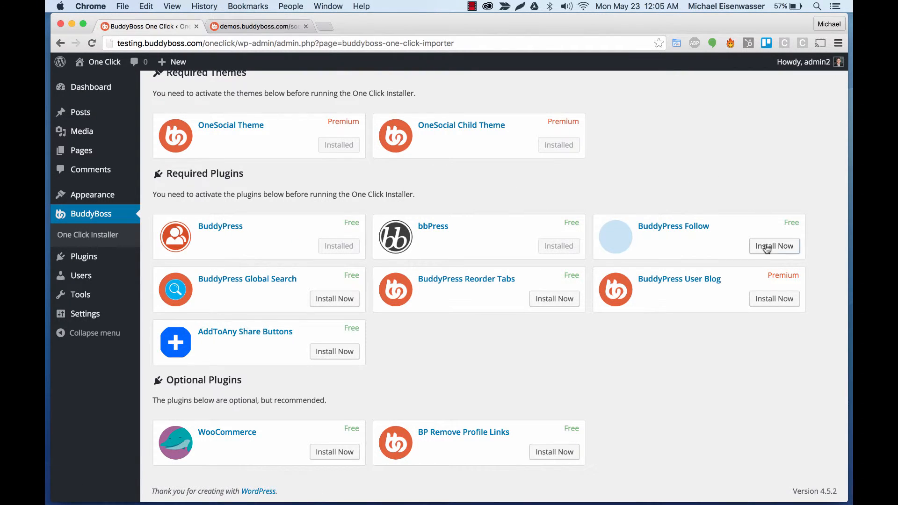
click(774, 246)
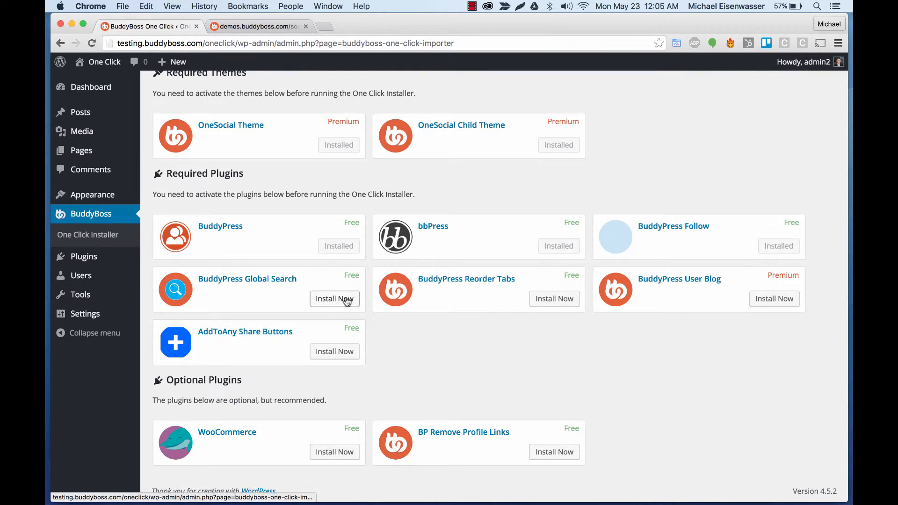
click(553, 299)
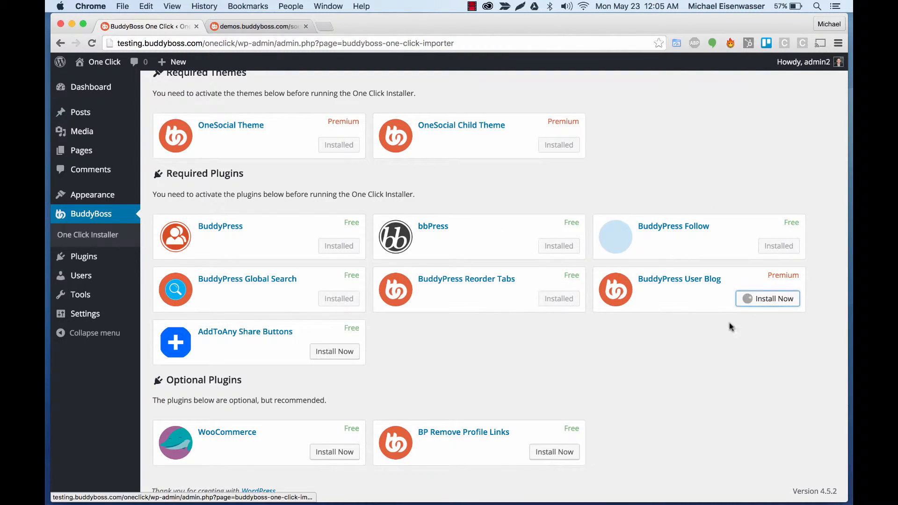
click(766, 299)
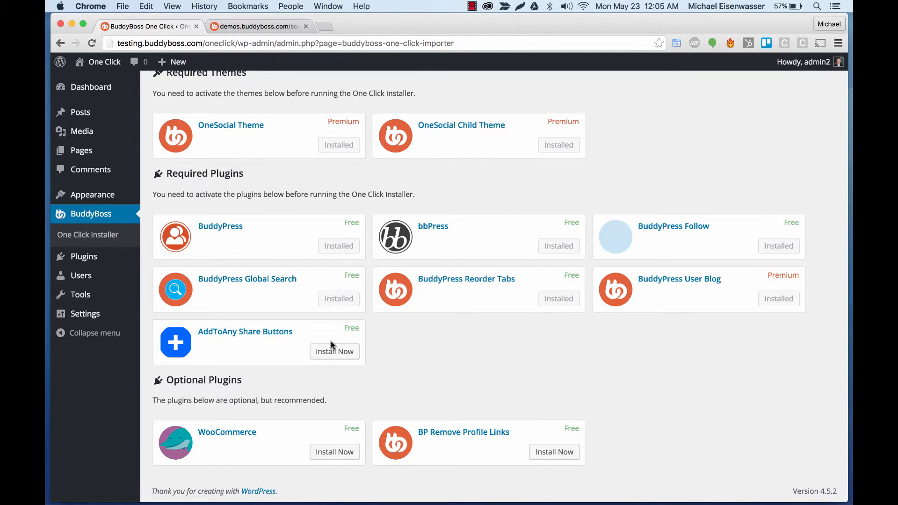
click(334, 350)
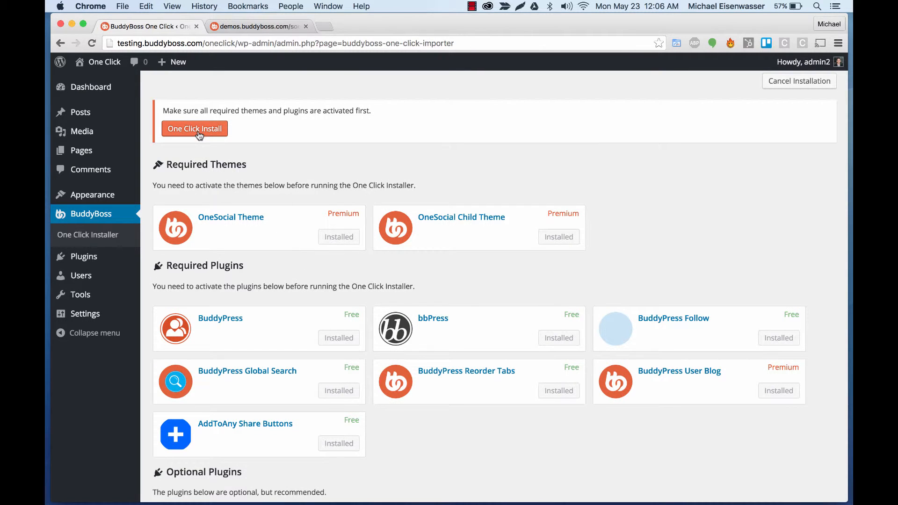
mouse_move(309, 136)
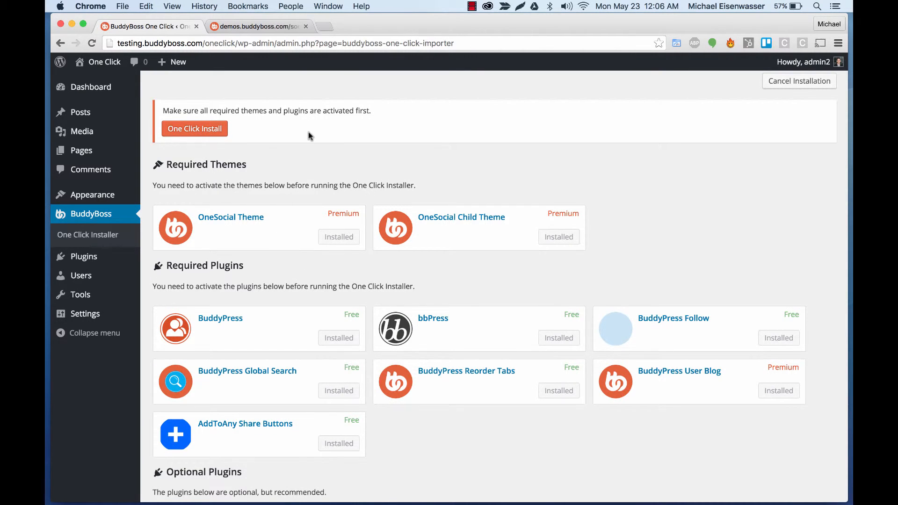
scroll(down, 3)
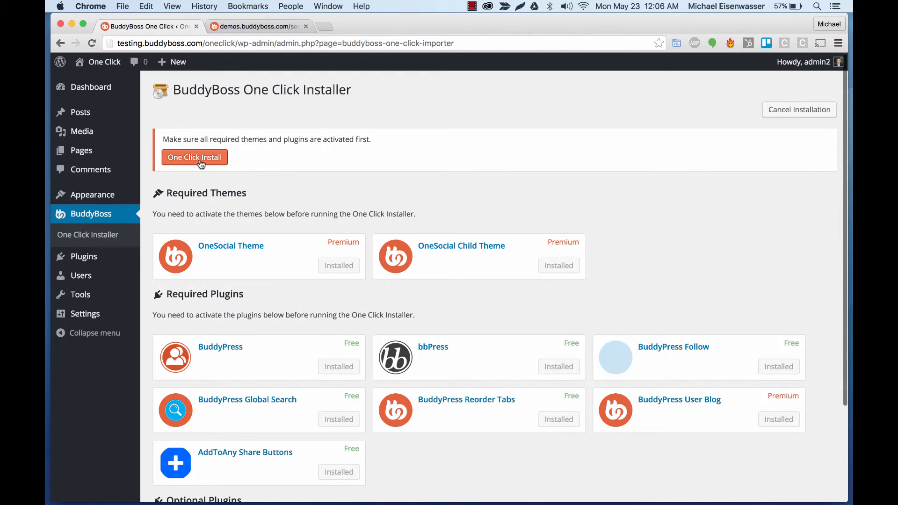
Run the One Click Install import to 100% and view the imported Social Blogger site
click(194, 157)
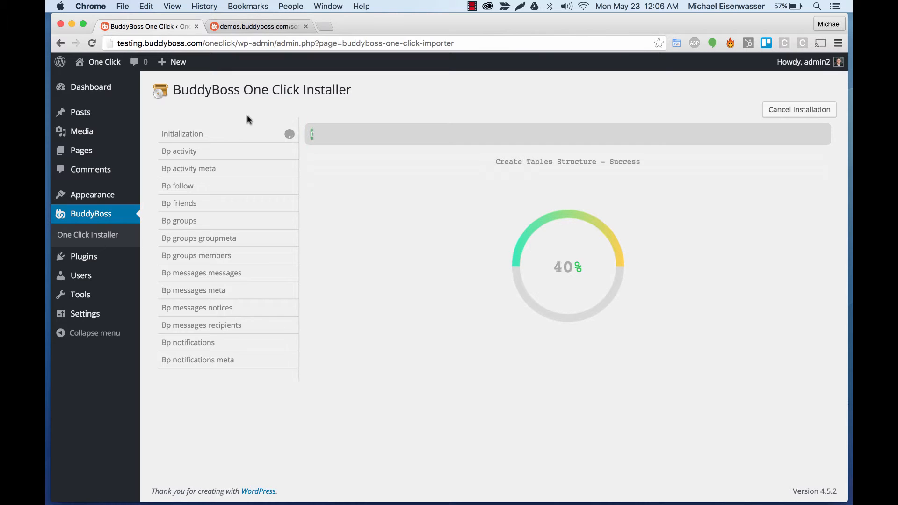
click(252, 27)
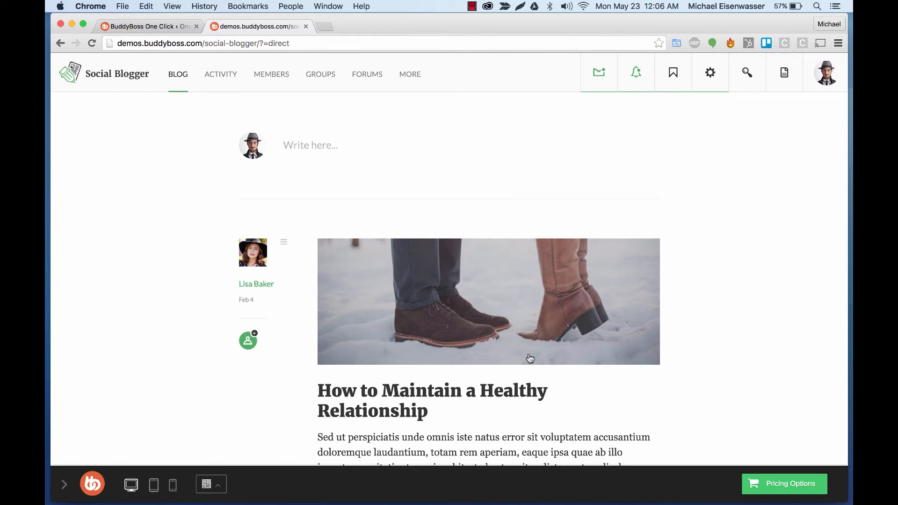
click(146, 26)
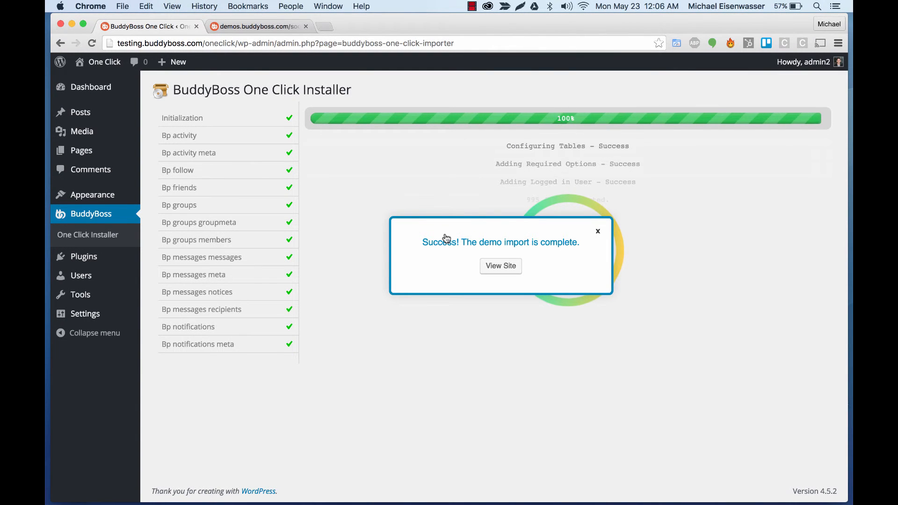
mouse_move(499, 265)
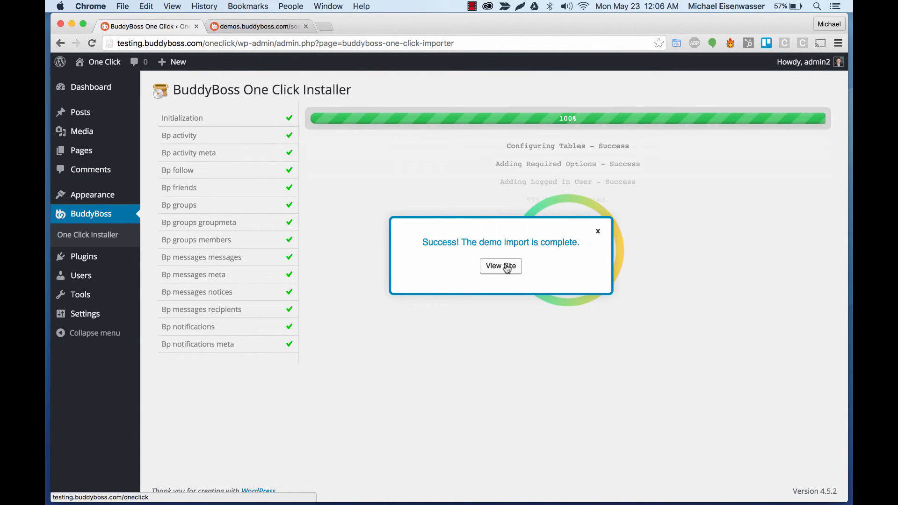
click(499, 265)
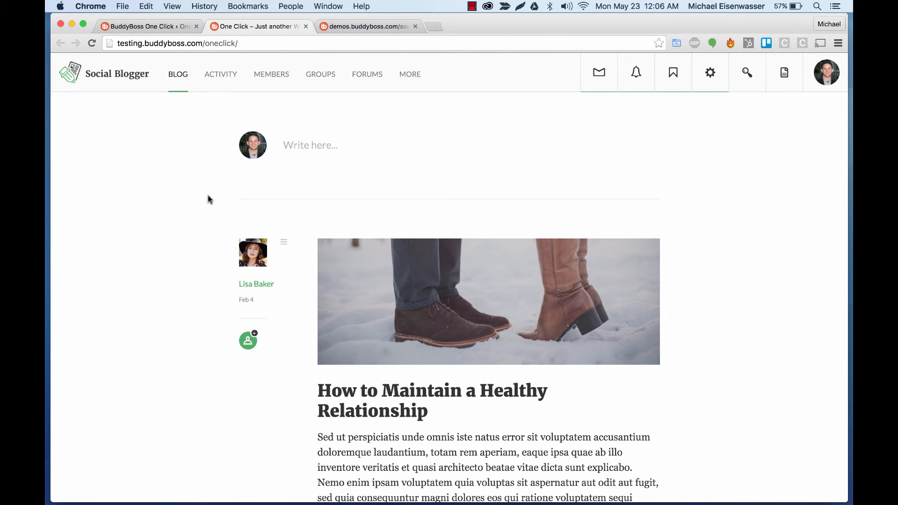
mouse_move(686, 368)
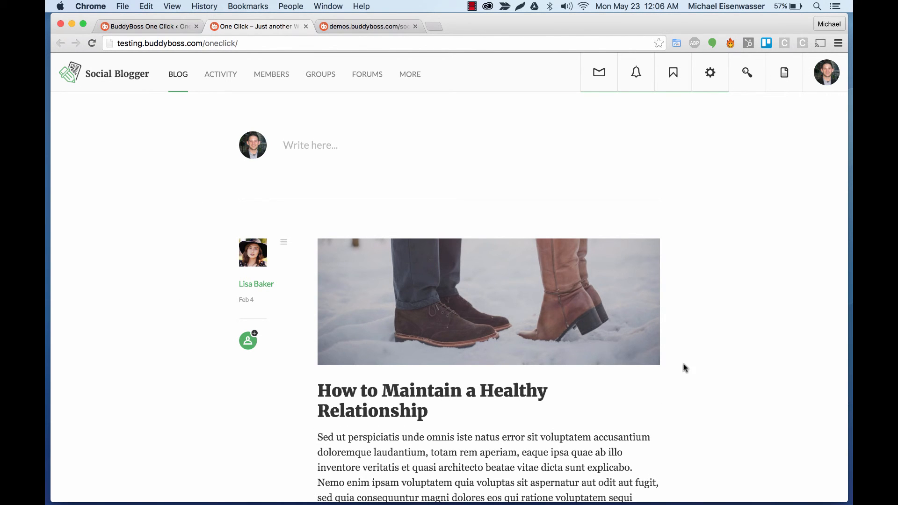
scroll(down, 3)
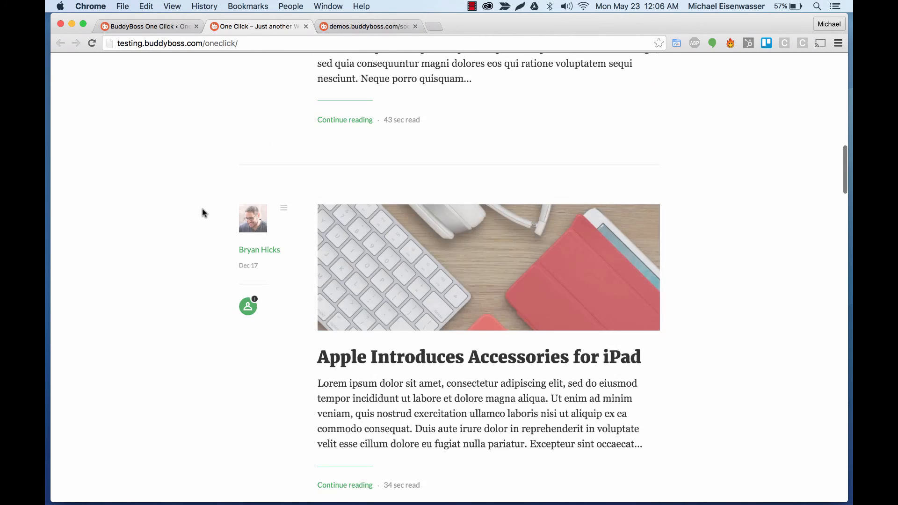